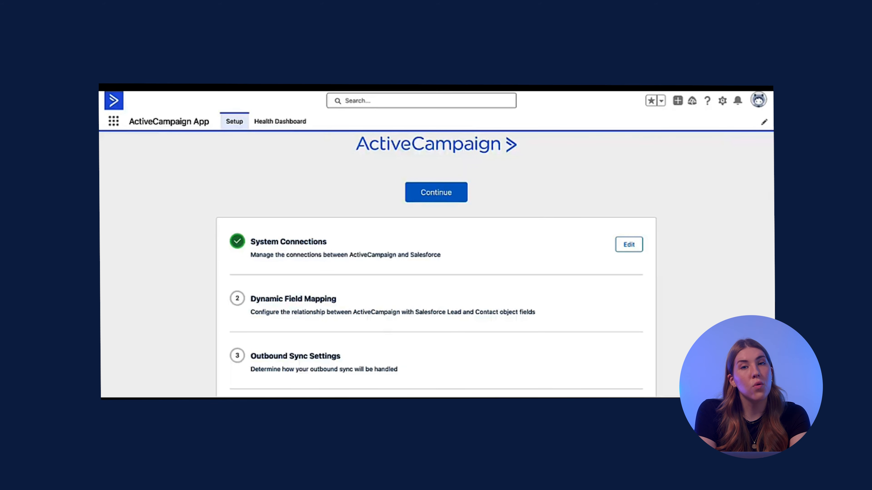
pyautogui.moveTo(172, 195)
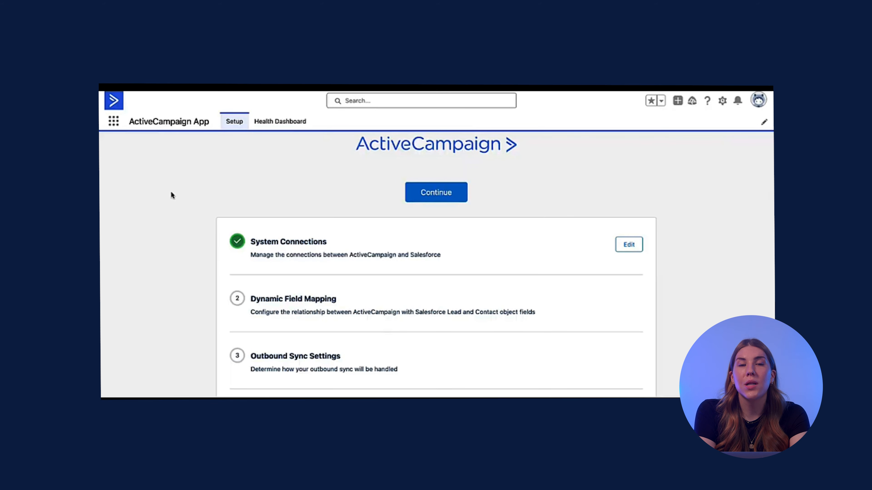
# Switch to the ActiveCampaign App via the app launcher and open its System Connections settings
pyautogui.click(113, 121)
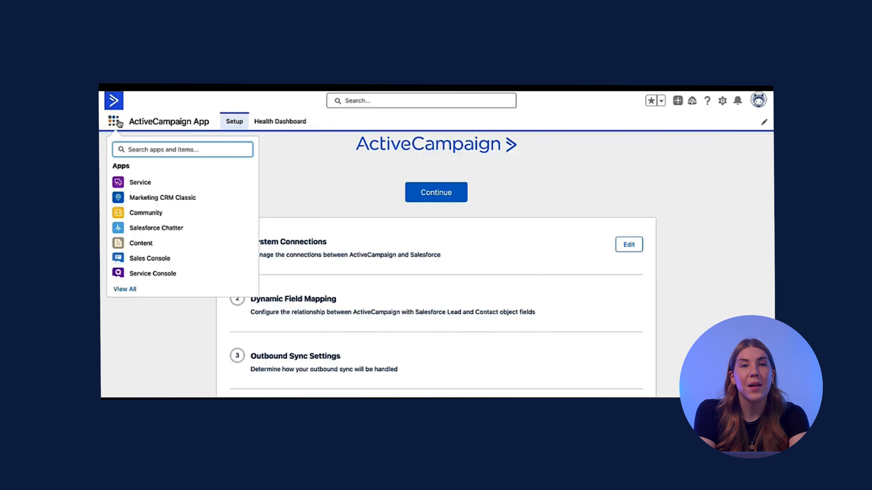
pyautogui.write('a')
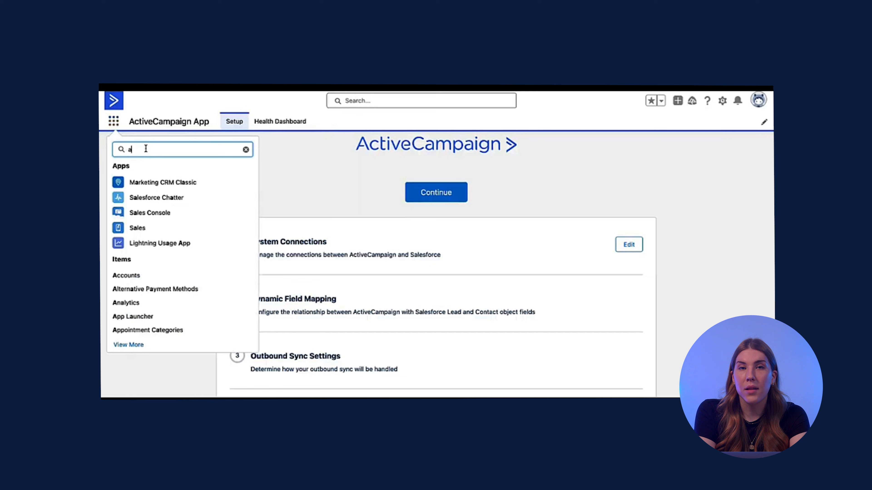
pyautogui.write('cti')
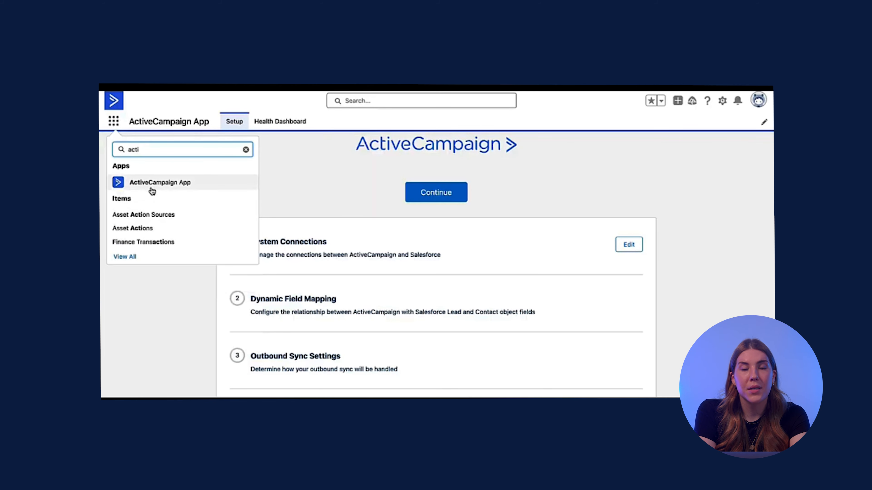
pyautogui.click(161, 183)
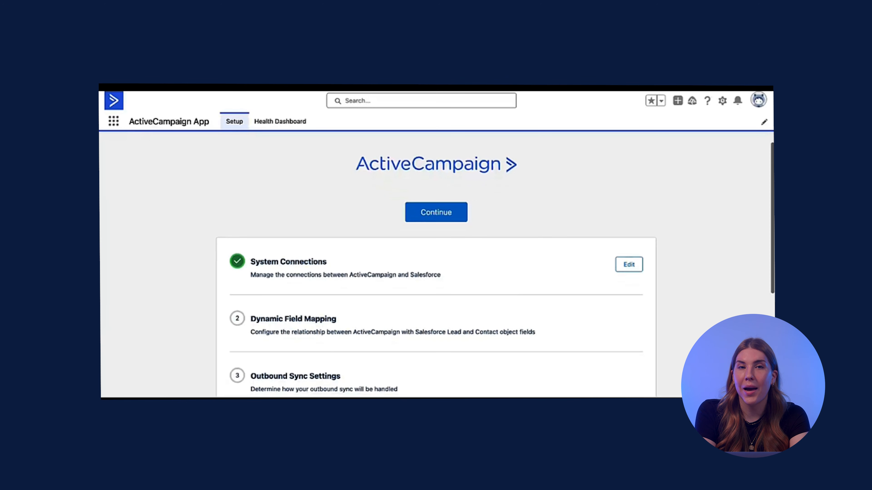
pyautogui.click(629, 264)
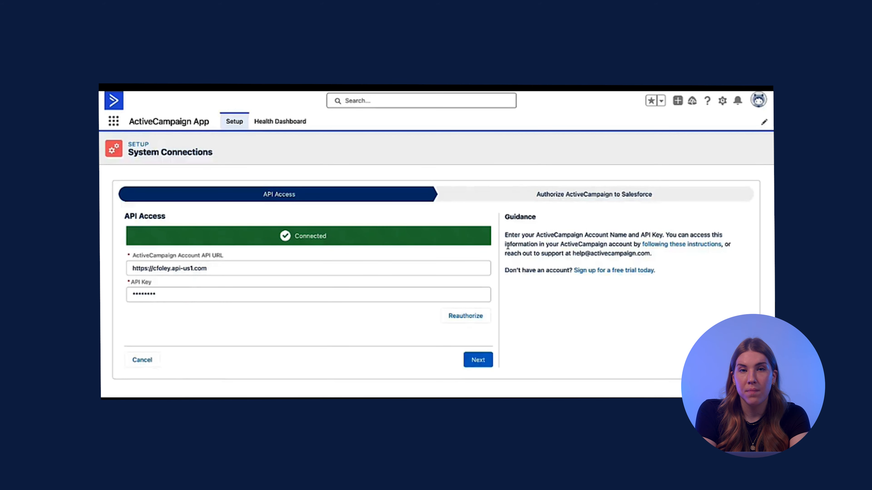
pyautogui.moveTo(411, 337)
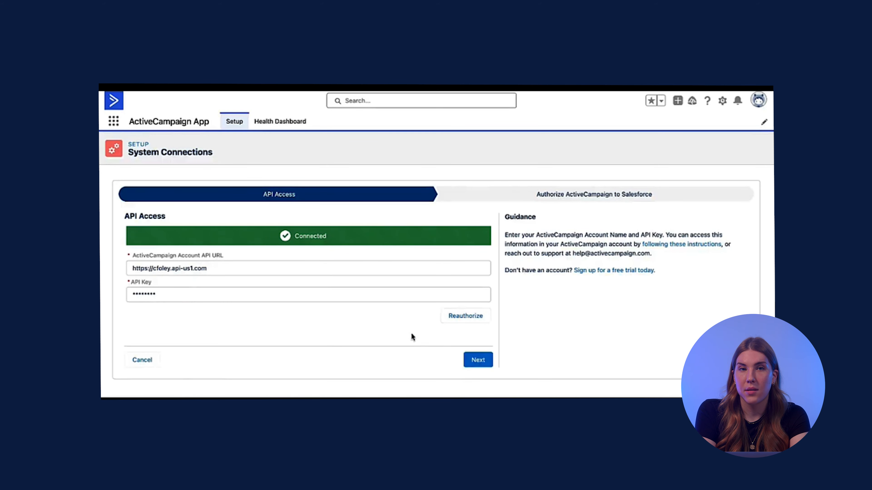
pyautogui.moveTo(472, 298)
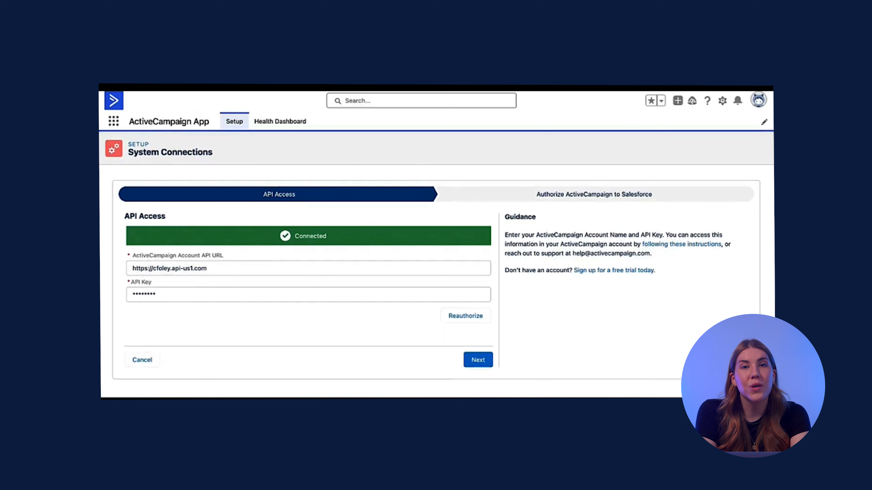
# Advance through Authorize ActiveCampaign to Salesforce and finish the System Connections wizard
pyautogui.click(477, 360)
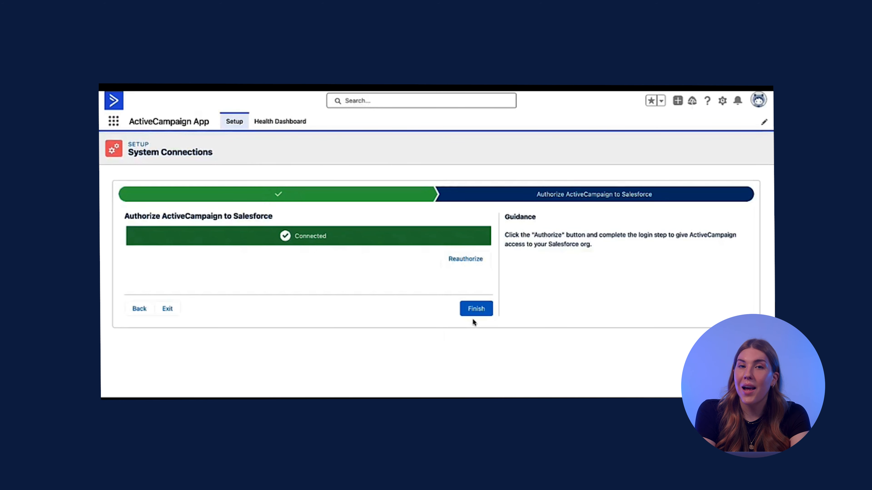
pyautogui.moveTo(389, 211)
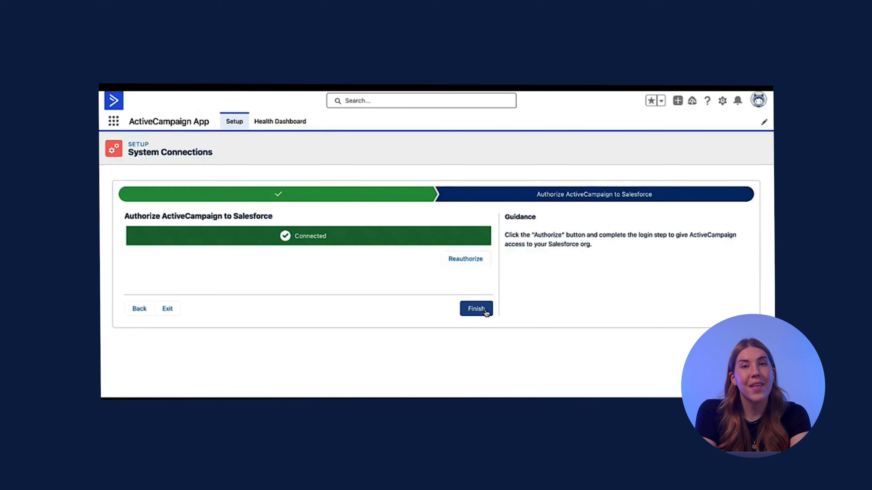
pyautogui.click(475, 309)
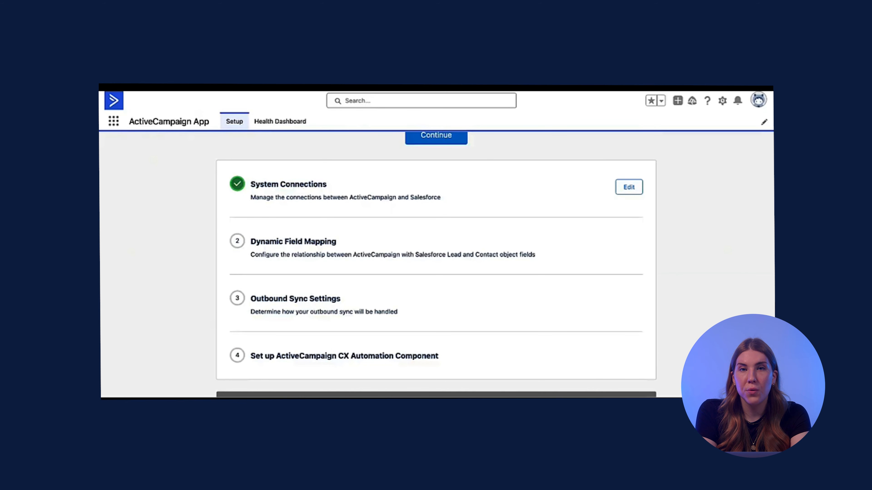
# Review the Salesforce Lead Field Mapping table, checking the First Name update rule allows updates both ways
pyautogui.scroll(3)
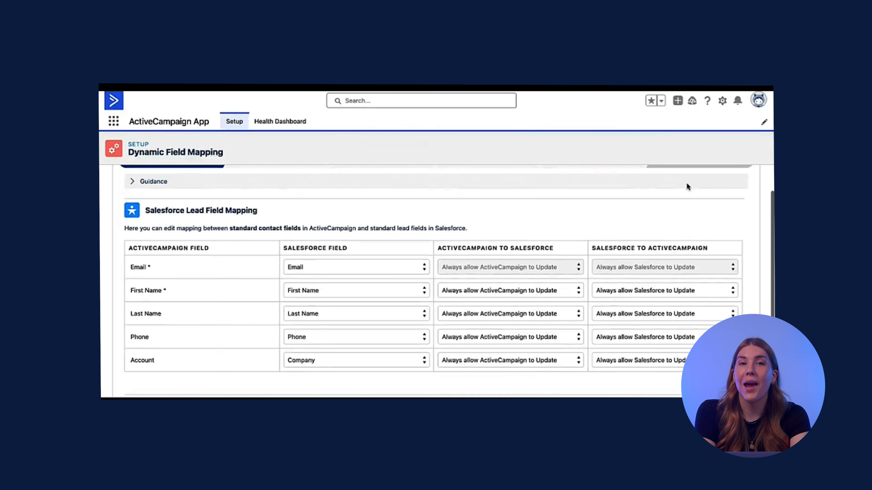
pyautogui.scroll(3)
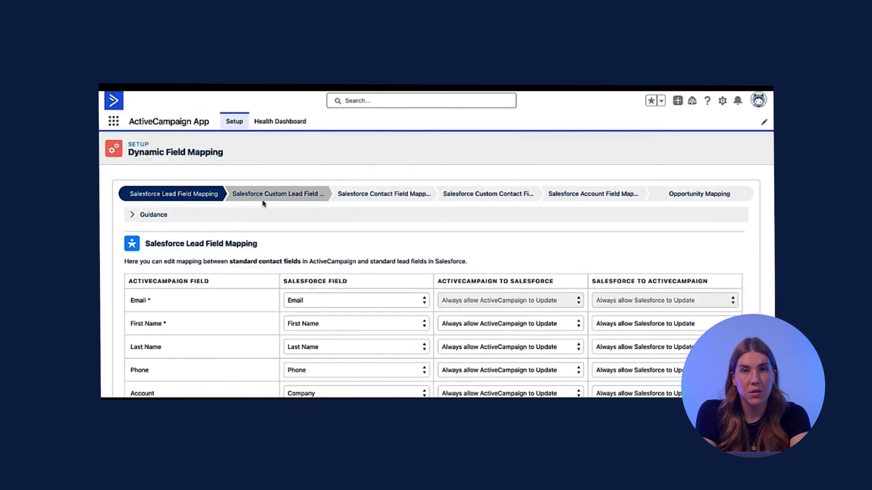
pyautogui.scroll(-3)
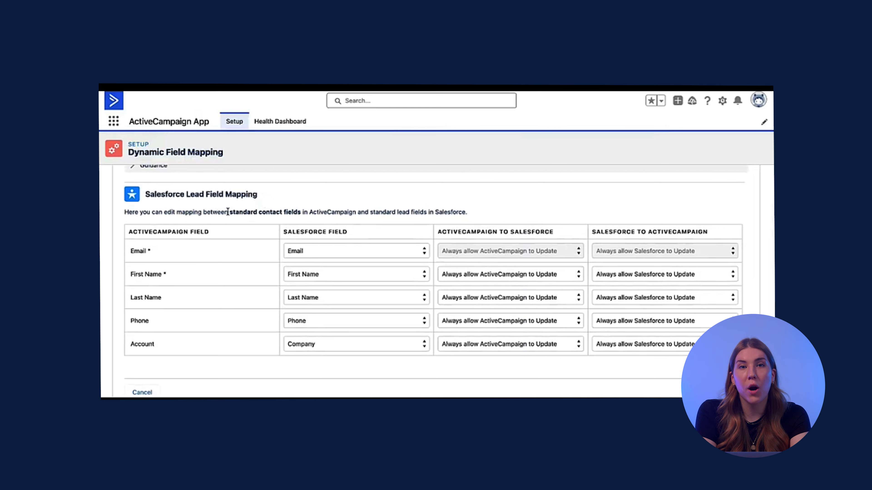
pyautogui.moveTo(245, 205)
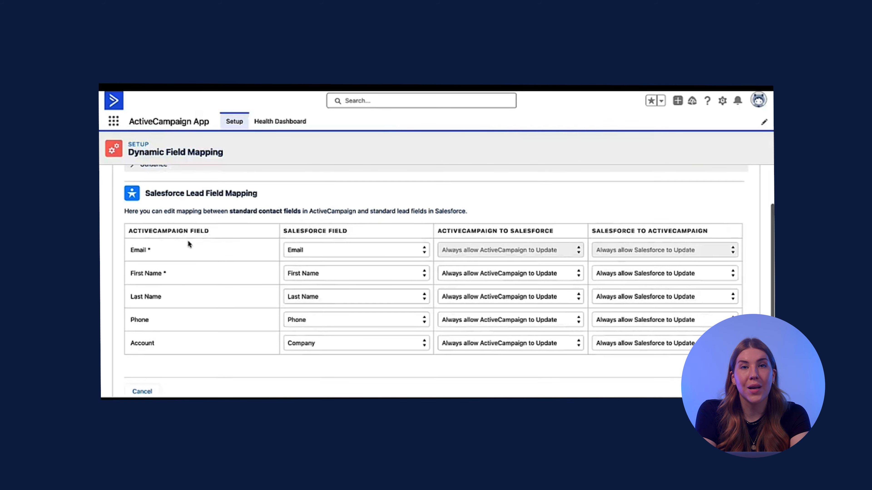
pyautogui.scroll(3)
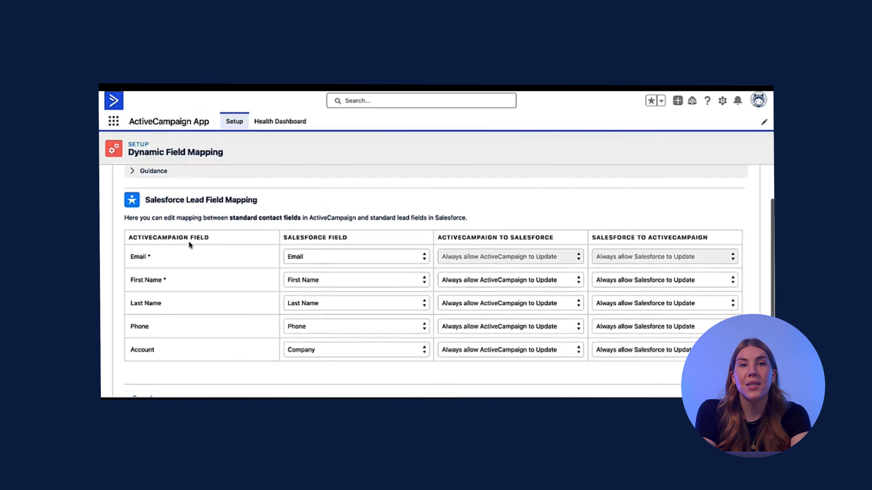
pyautogui.scroll(3)
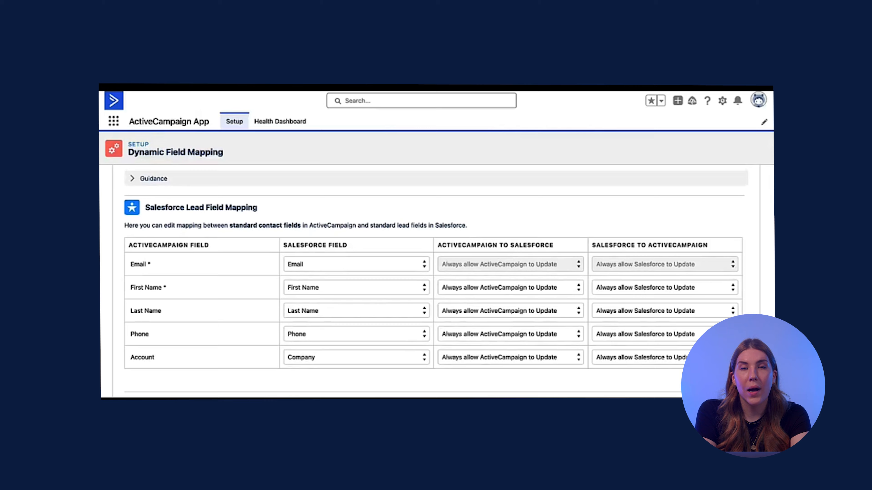
pyautogui.scroll(-3)
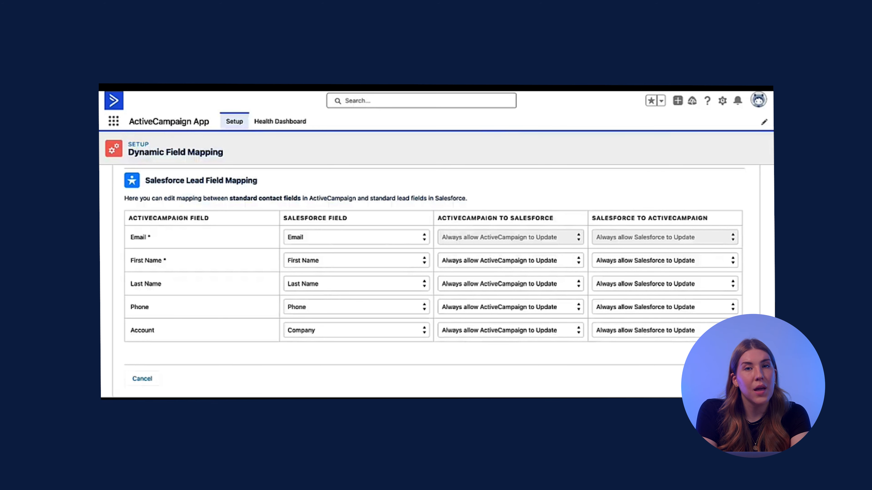
pyautogui.moveTo(232, 256)
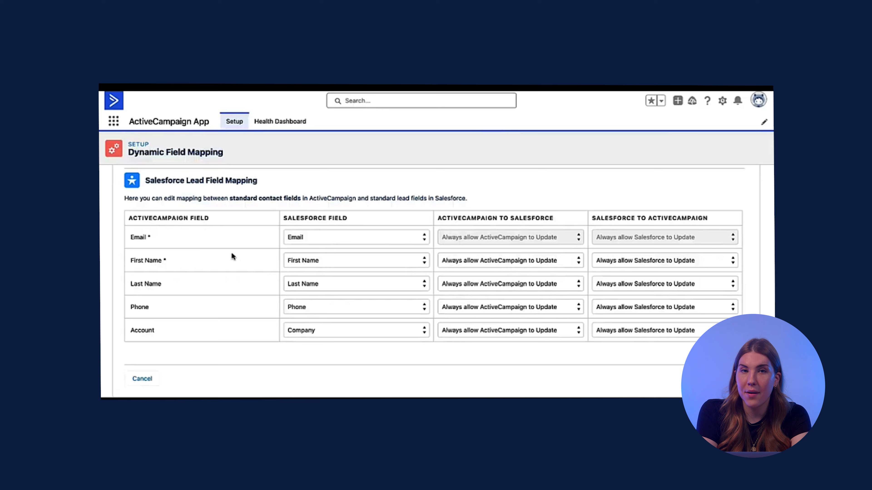
pyautogui.scroll(3)
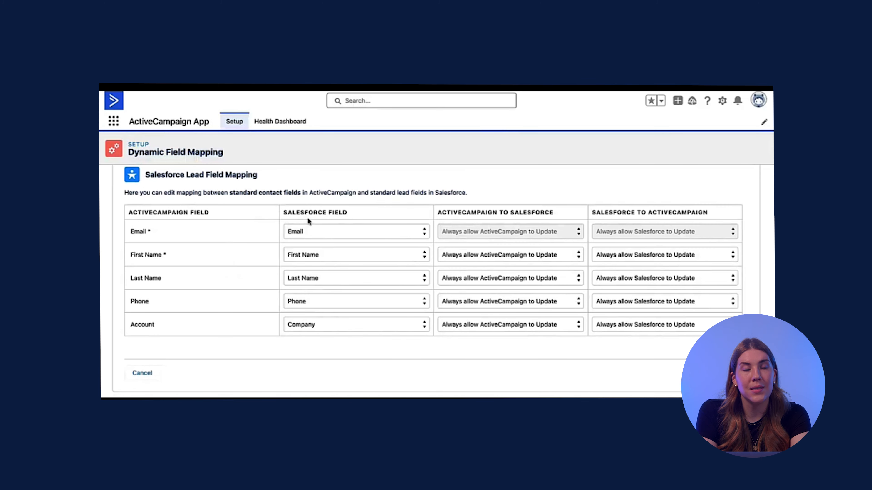
pyautogui.moveTo(325, 335)
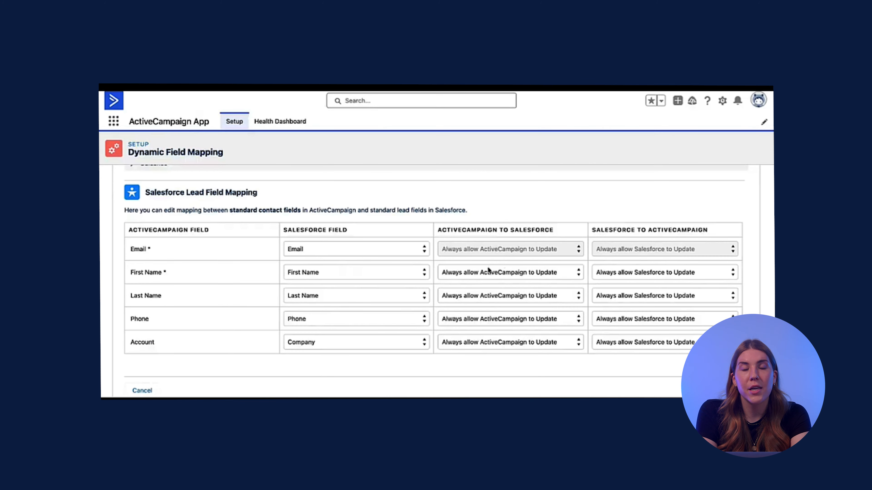
pyautogui.click(508, 273)
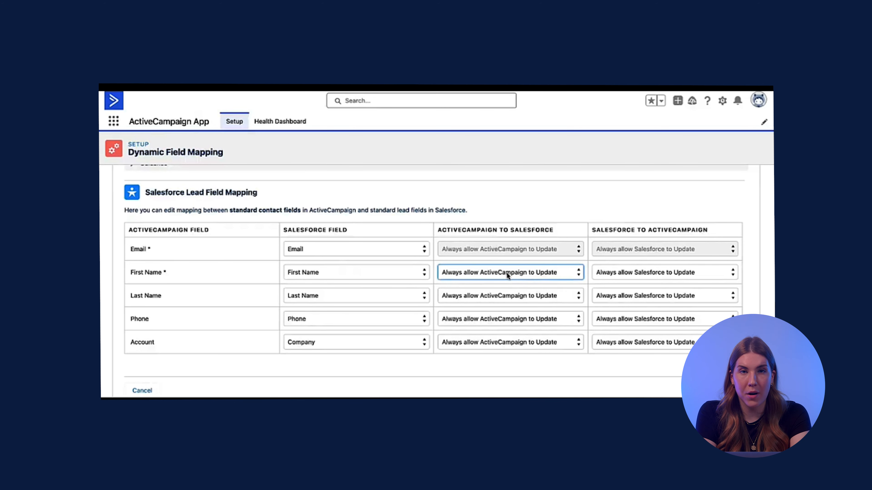
pyautogui.moveTo(507, 277)
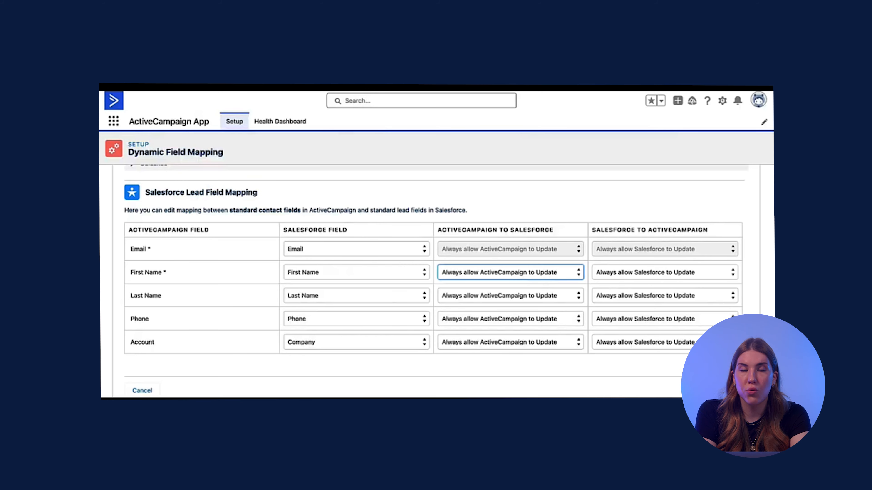
pyautogui.scroll(-3)
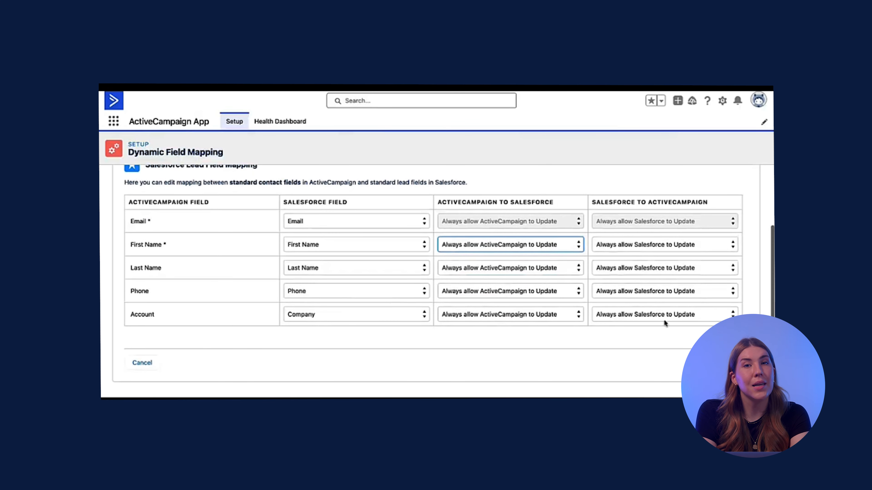
# Add a custom lead mapping pairing ActiveCampaign org name with Salesforce Middle Name
pyautogui.scroll(3)
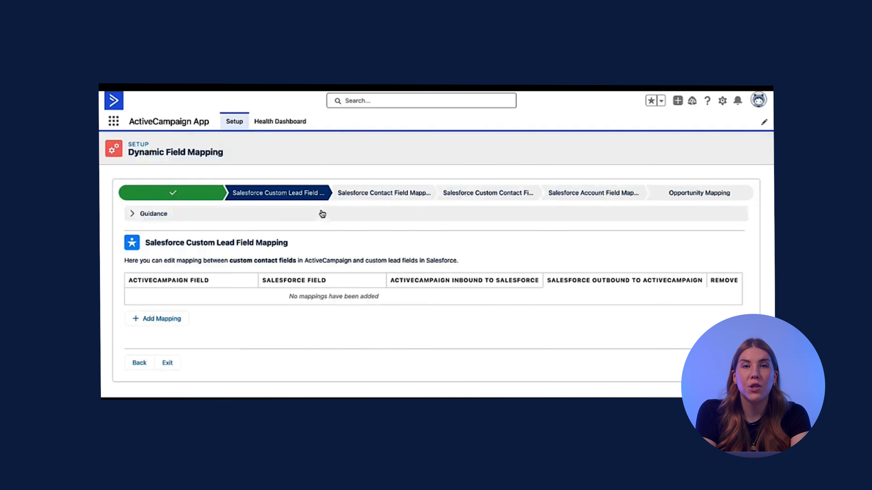
pyautogui.click(157, 319)
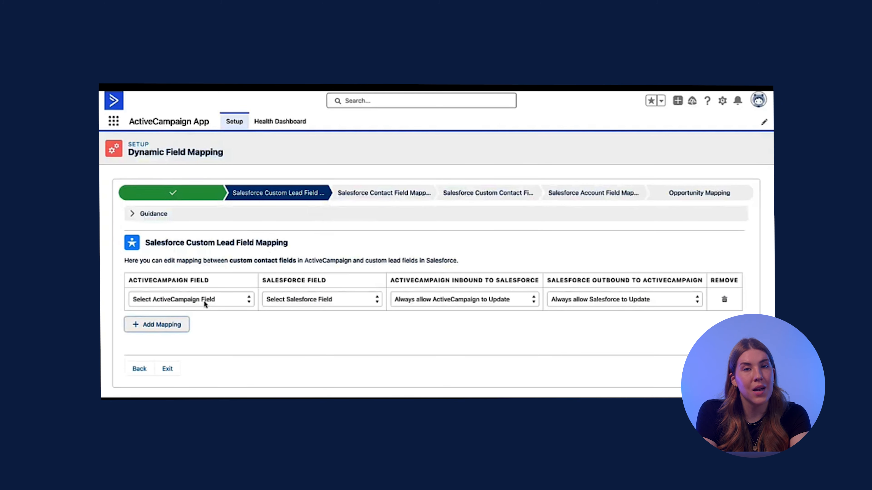
pyautogui.click(191, 299)
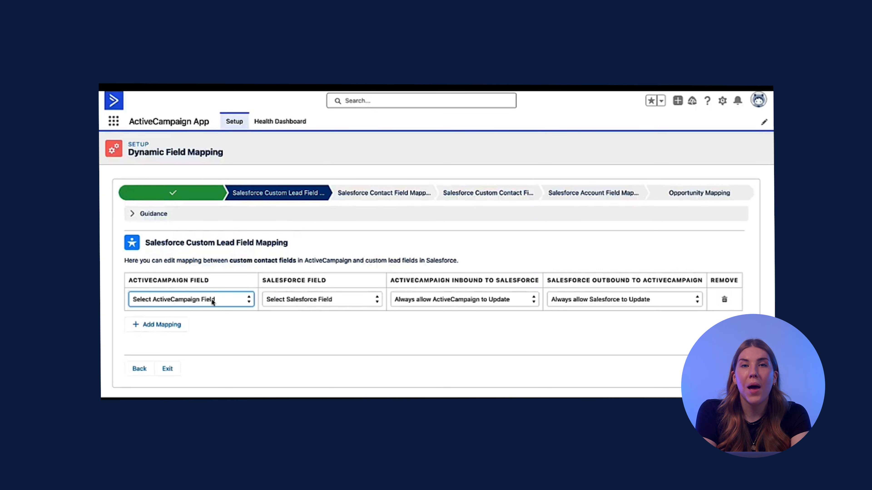
pyautogui.click(191, 299)
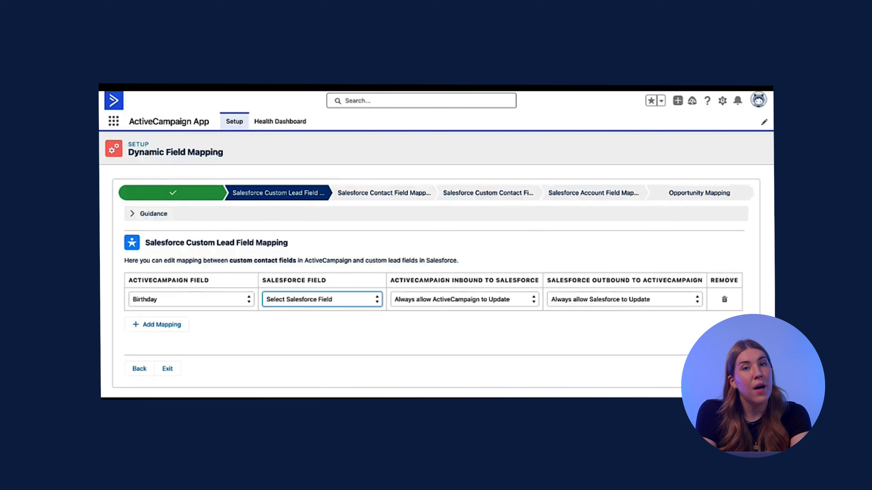
pyautogui.click(321, 300)
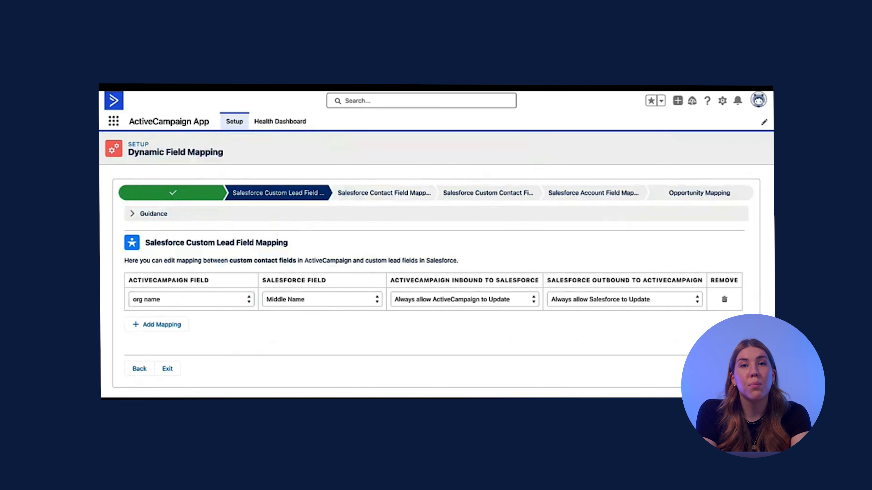
pyautogui.click(382, 193)
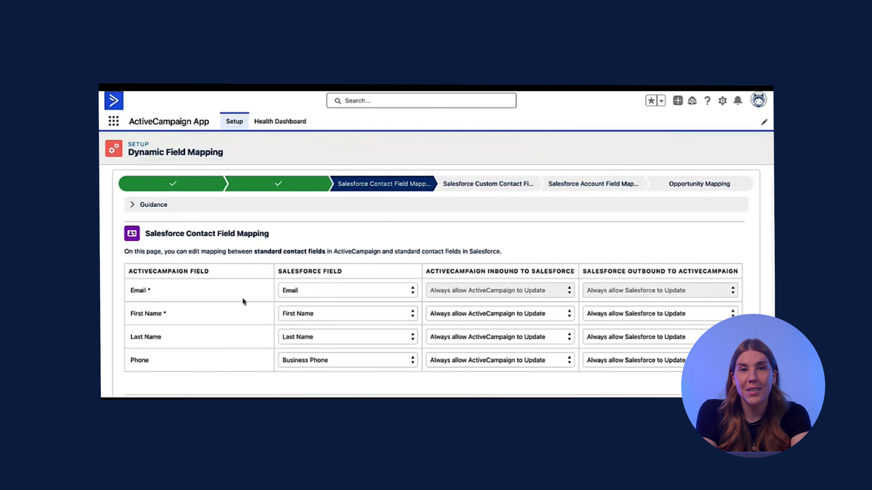
# Scroll the Contact Field Mapping page to review Email, name and Business Phone mappings
pyautogui.scroll(-3)
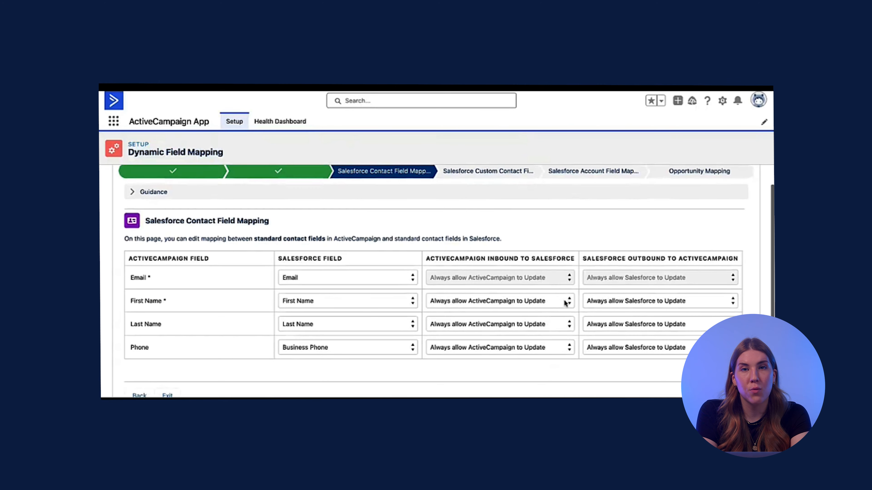
pyautogui.moveTo(310, 277)
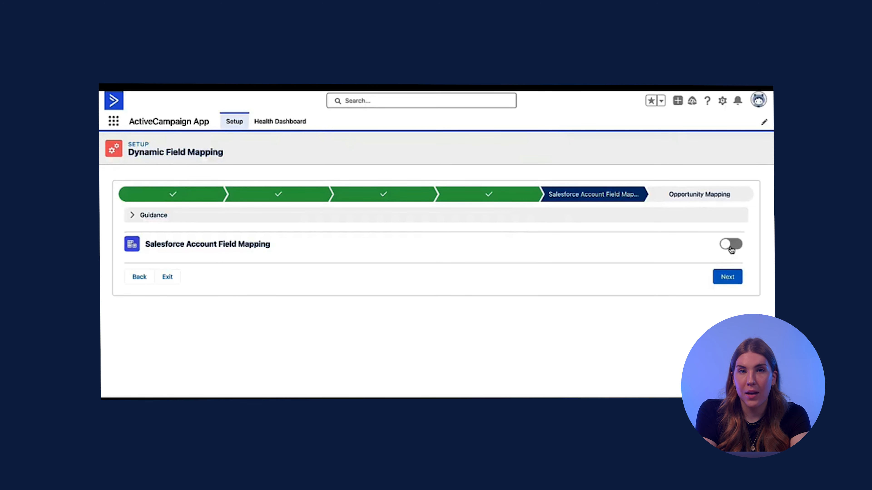
# Enable Salesforce Account Field Mapping and add a blank account mapping row
pyautogui.click(731, 245)
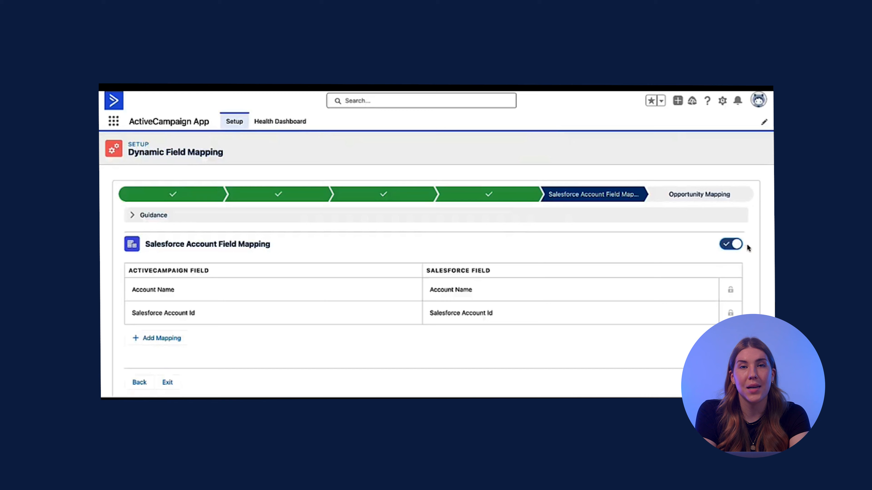
pyautogui.click(156, 338)
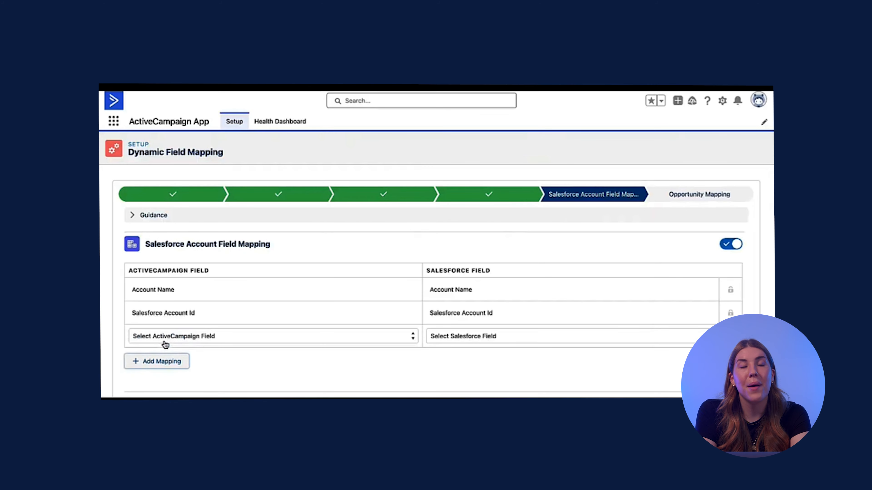
pyautogui.moveTo(632, 317)
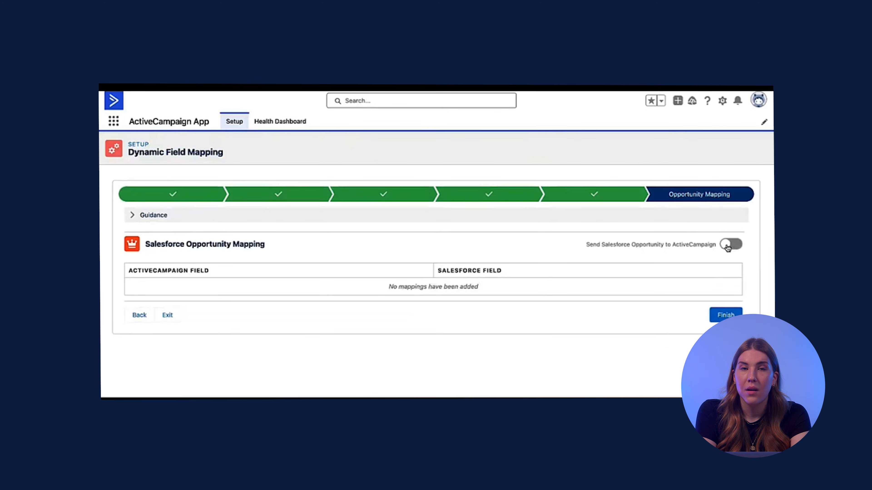
# Switch on Send Salesforce Opportunity to ActiveCampaign, mapping Name, Amount, Stage and Close Date
pyautogui.click(731, 245)
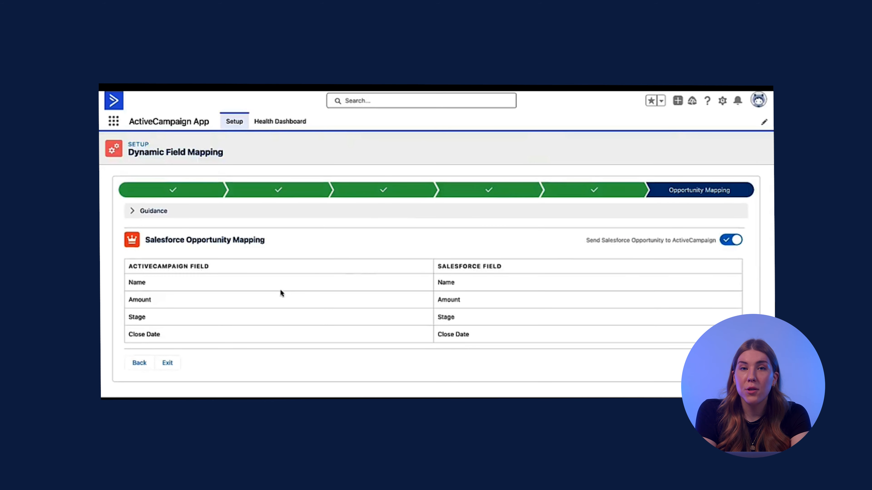
pyautogui.moveTo(475, 342)
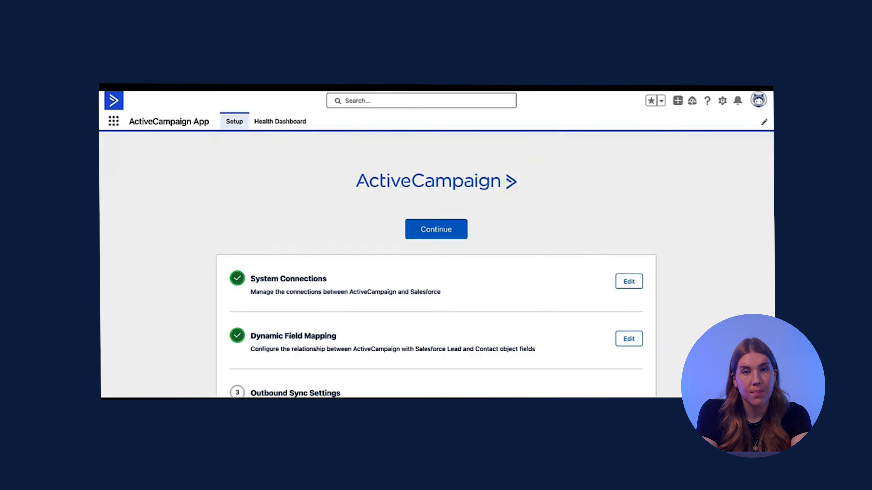
# Start the Outbound Sync Settings wizard at the Lead Sync Selection step
pyautogui.scroll(-3)
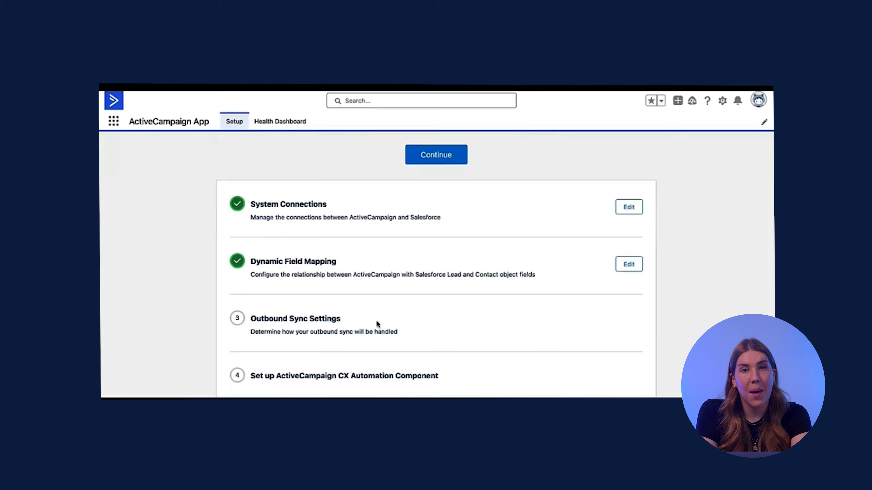
pyautogui.click(295, 319)
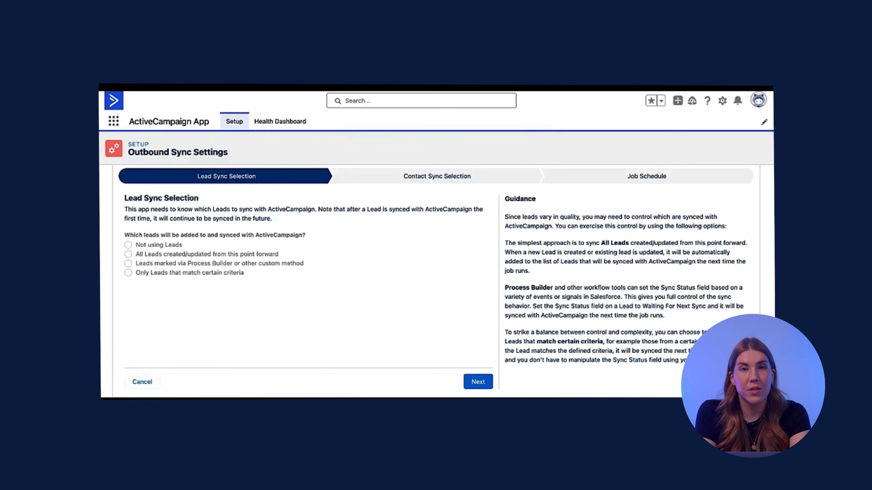
# Sync all leads and all contacts created/updated from this point forward, reaching Job Schedule
pyautogui.click(128, 259)
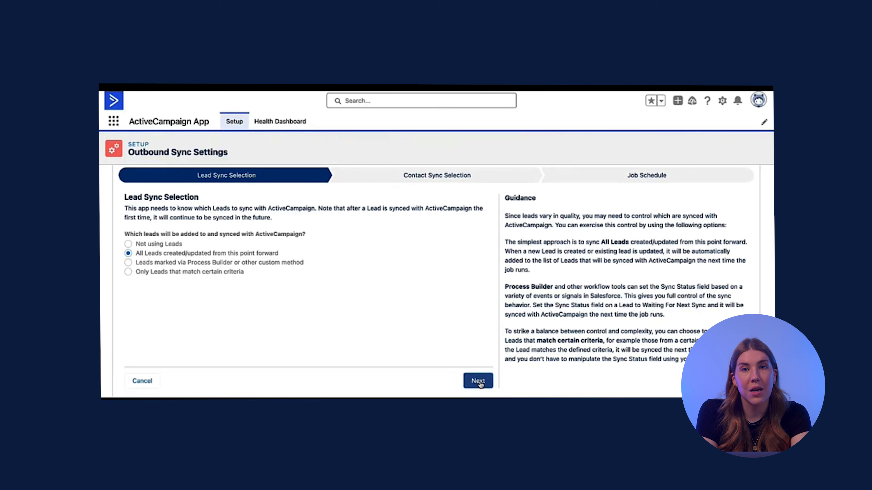
pyautogui.click(478, 381)
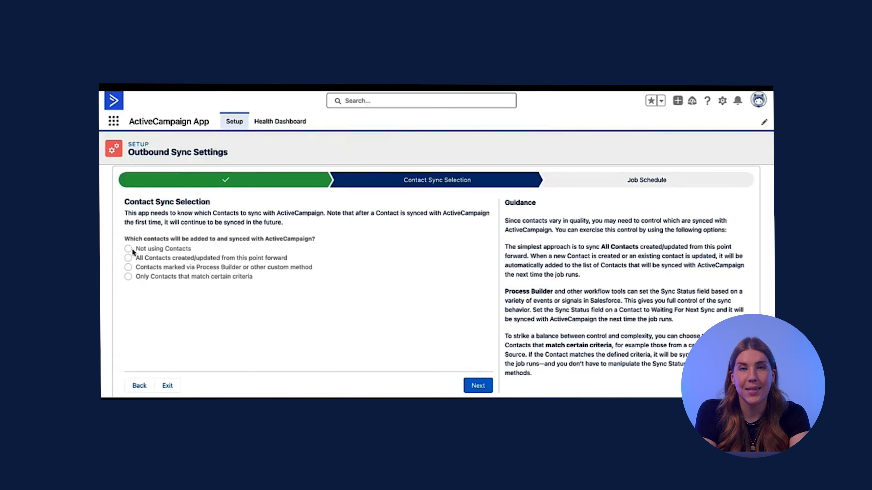
pyautogui.click(129, 258)
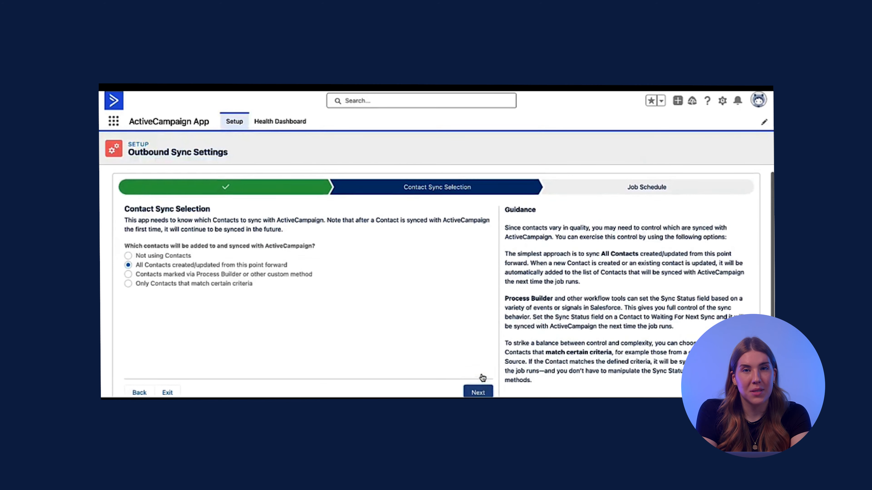
pyautogui.click(477, 393)
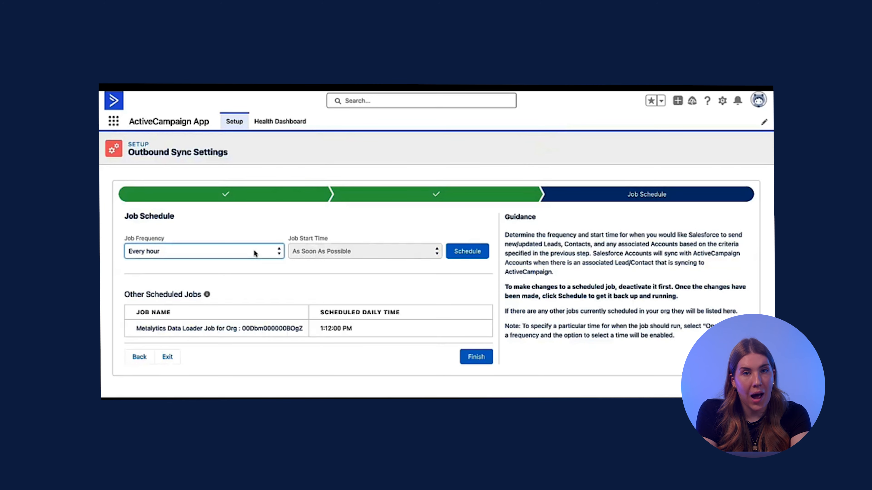
# Schedule the outbound sync job to run every hour and finish the wizard
pyautogui.click(467, 251)
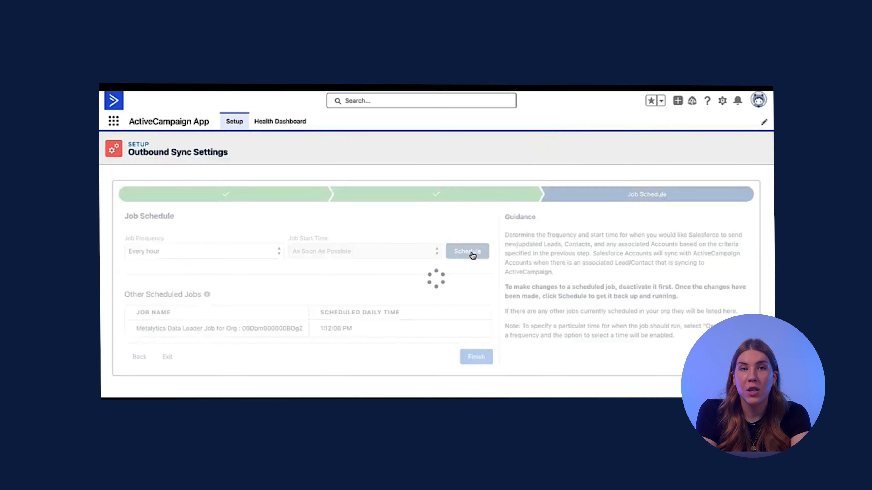
pyautogui.click(467, 250)
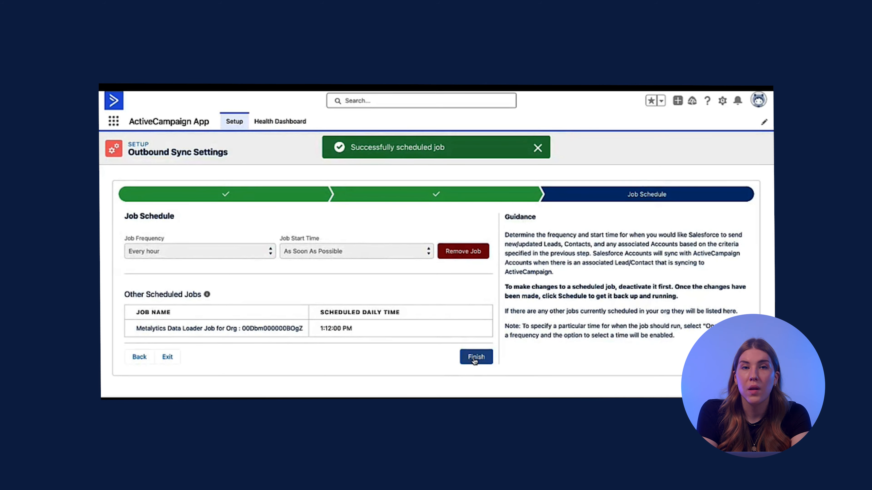
pyautogui.moveTo(354, 267)
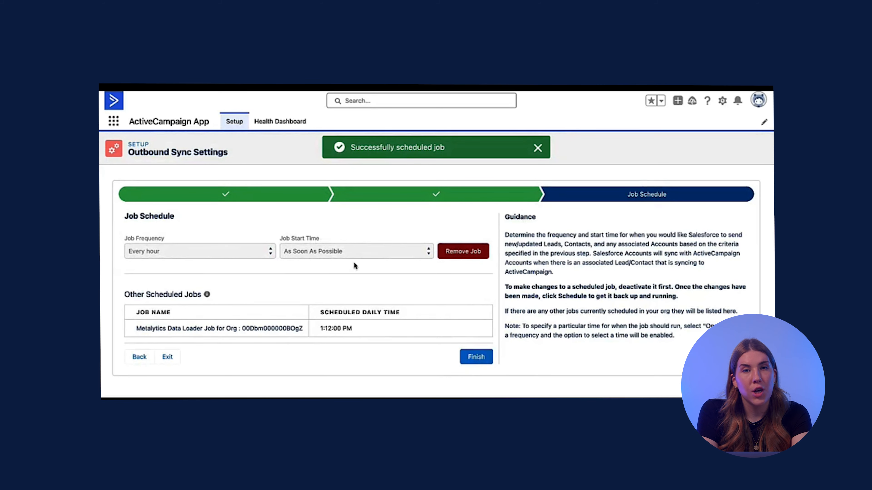
pyautogui.click(537, 148)
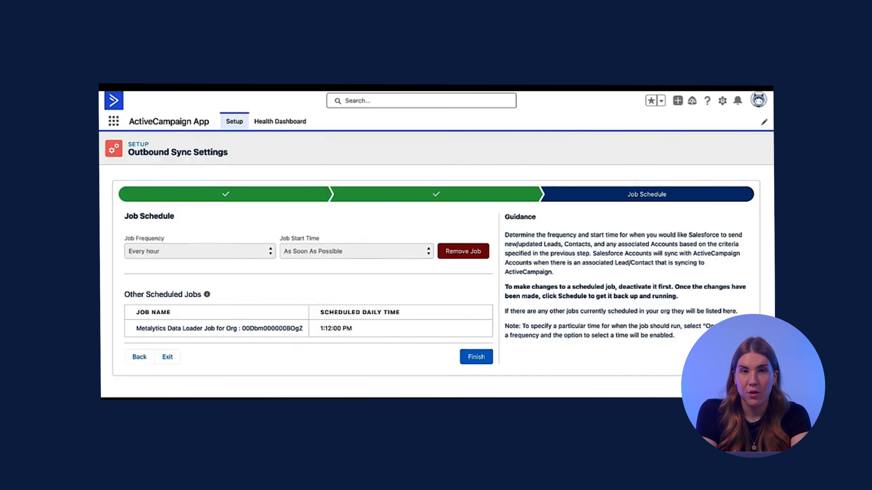
pyautogui.moveTo(643, 375)
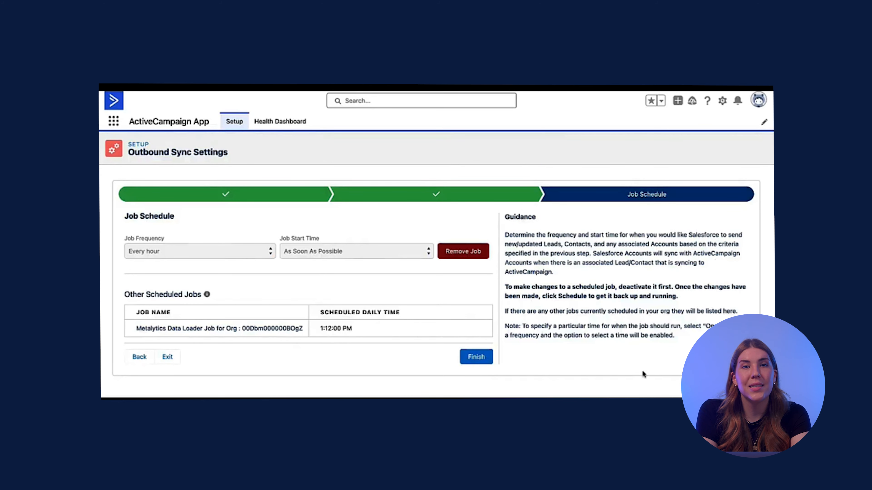
pyautogui.click(475, 357)
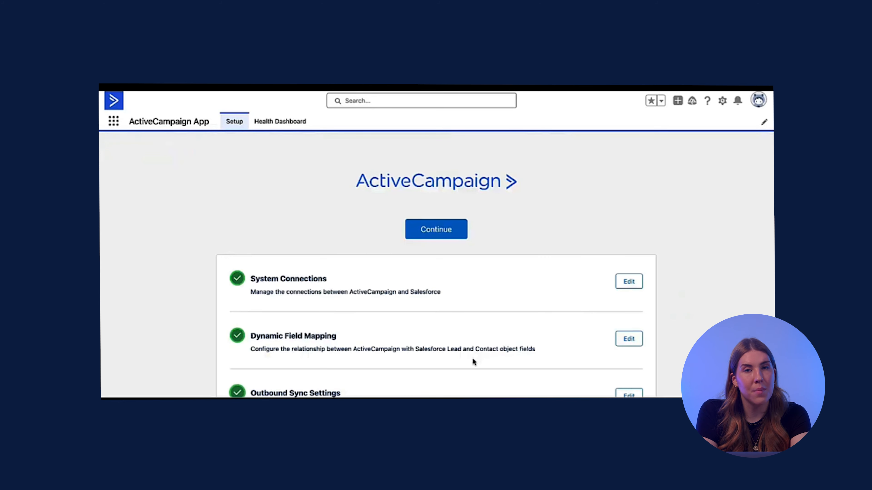
# Review the step 4 CX Automation Component guidance and finish it, returning to the setup overview
pyautogui.scroll(-3)
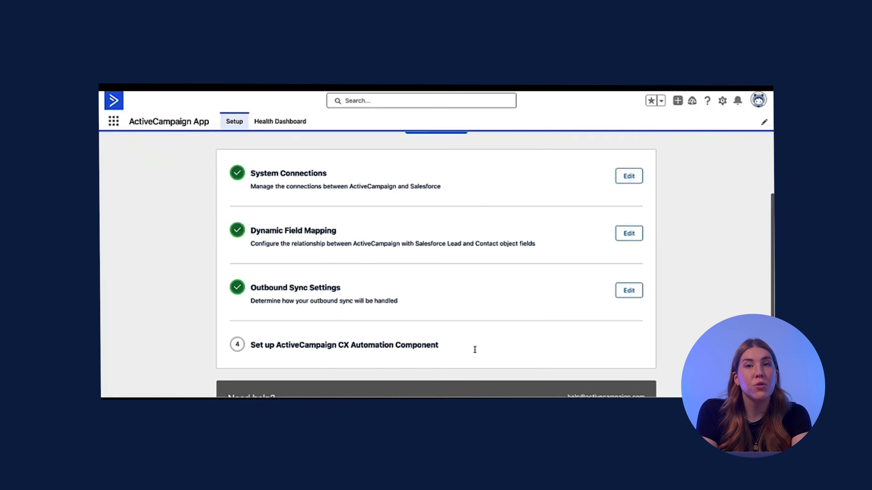
pyautogui.click(344, 345)
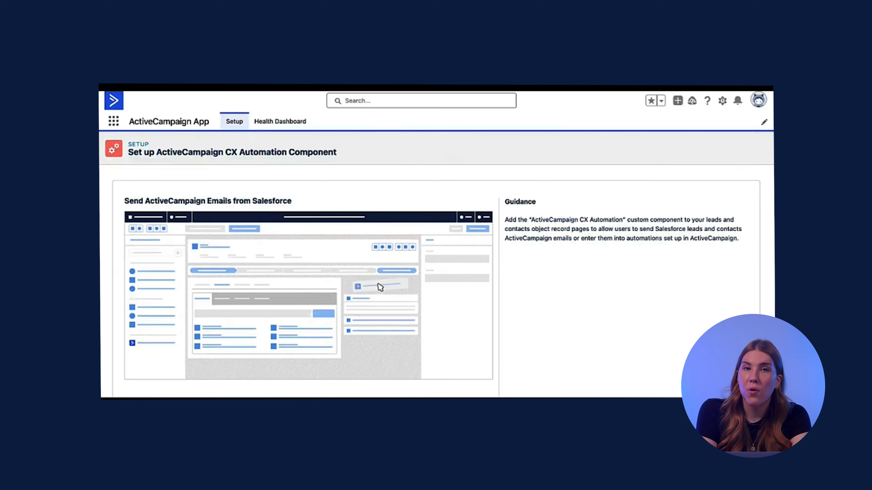
pyautogui.scroll(-3)
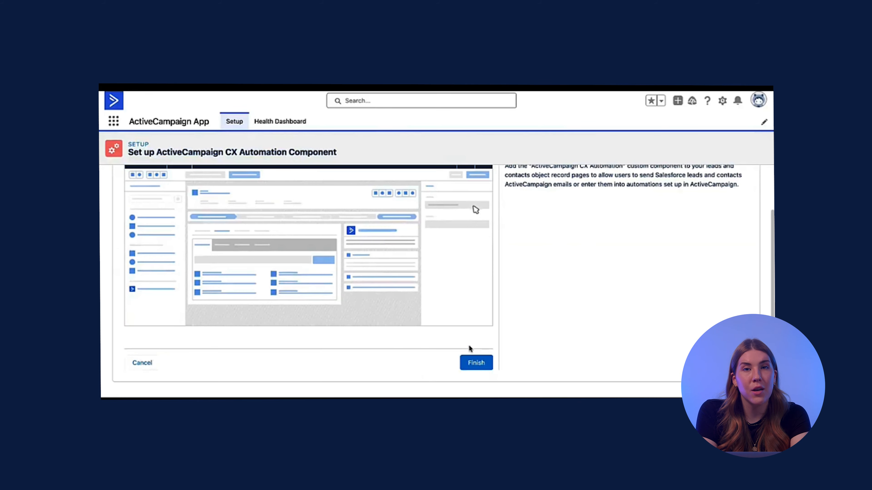
pyautogui.click(475, 362)
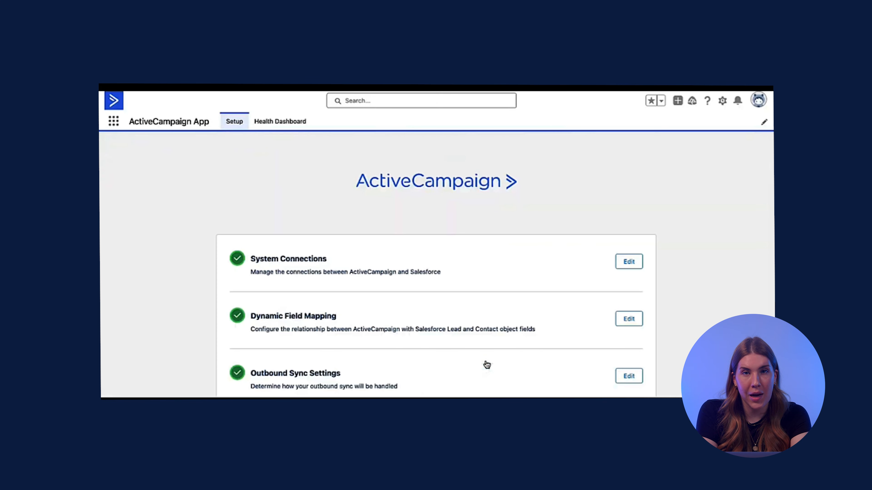
pyautogui.scroll(-3)
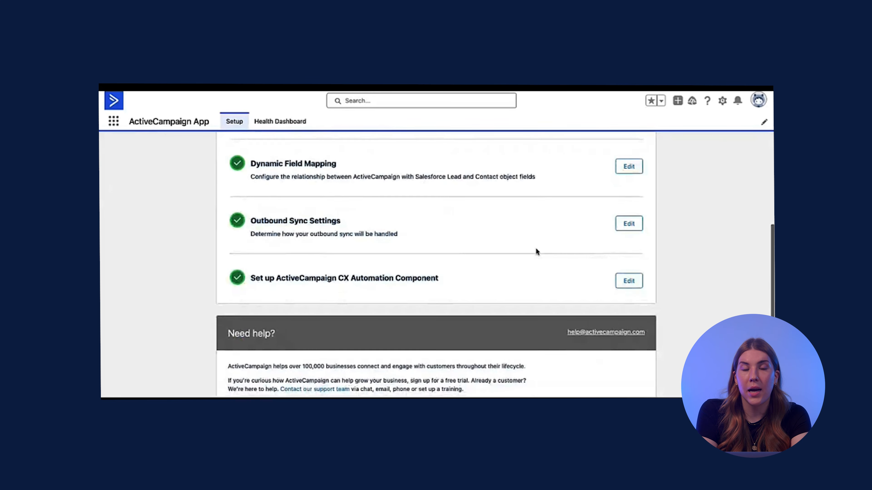
pyautogui.scroll(3)
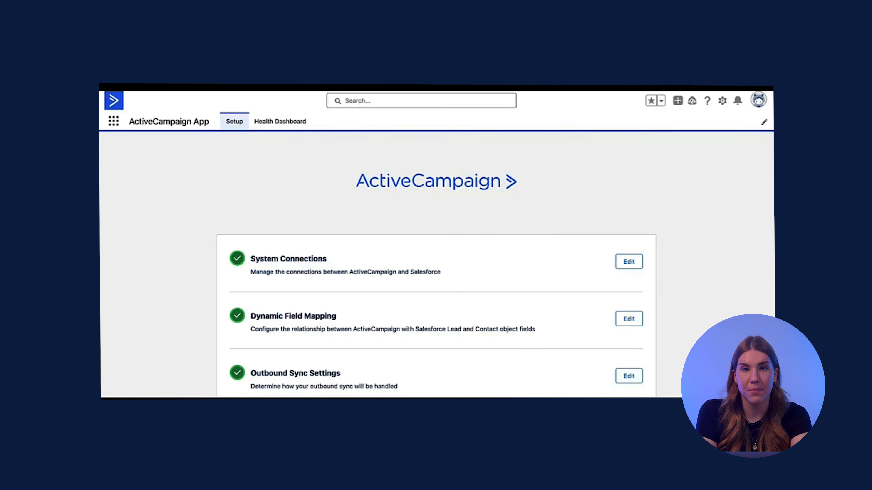
pyautogui.moveTo(463, 267)
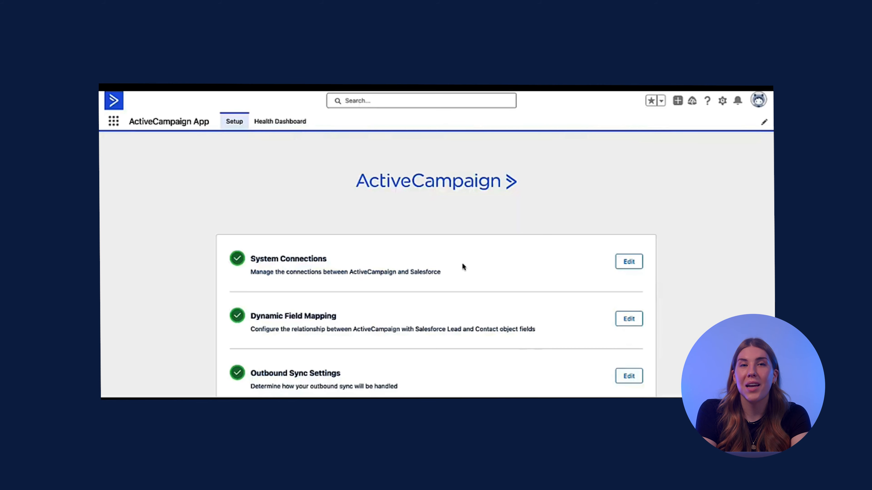
pyautogui.scroll(-3)
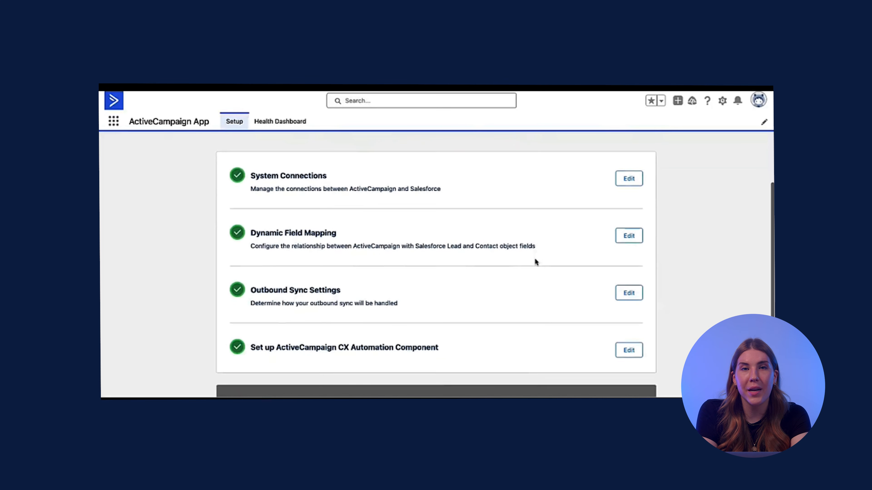
pyautogui.scroll(-3)
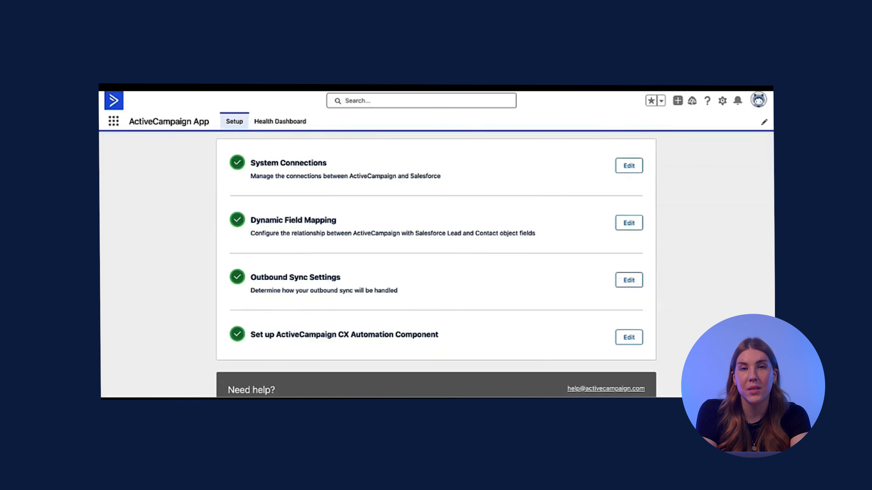